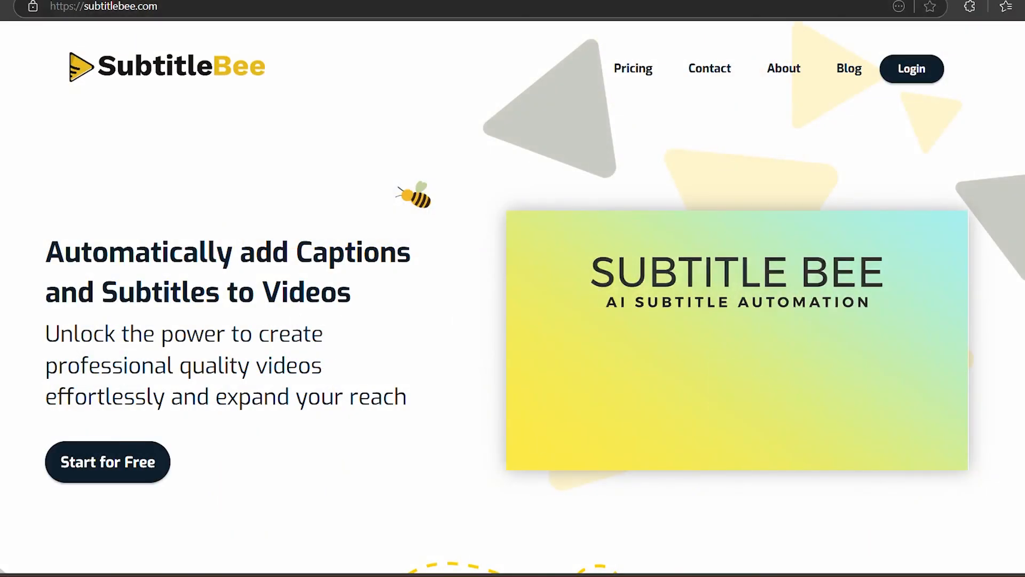
# Step: Log in to the SubtitleBee account with email and password from the homepage
pyautogui.click(911, 69)
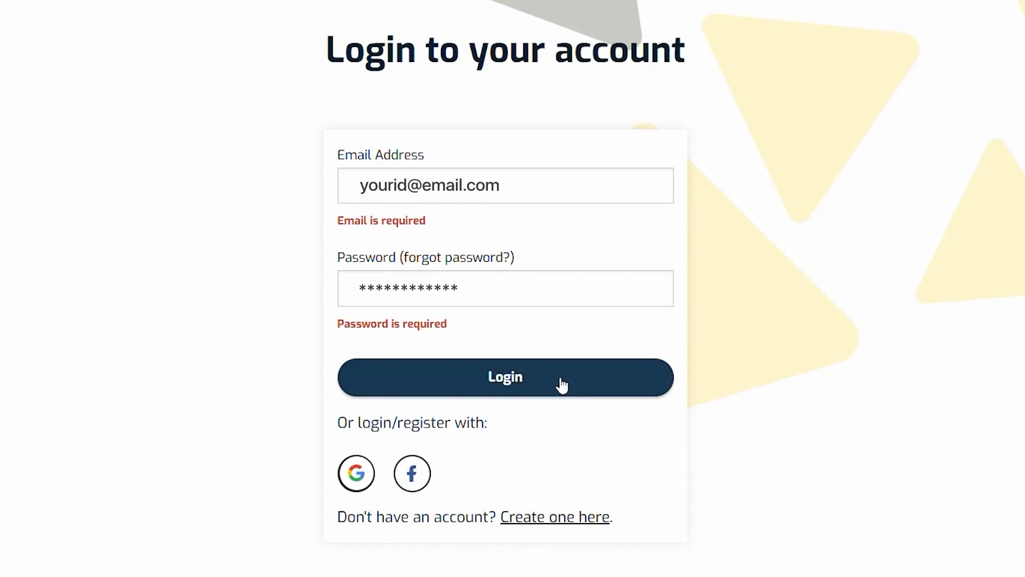
pyautogui.click(506, 377)
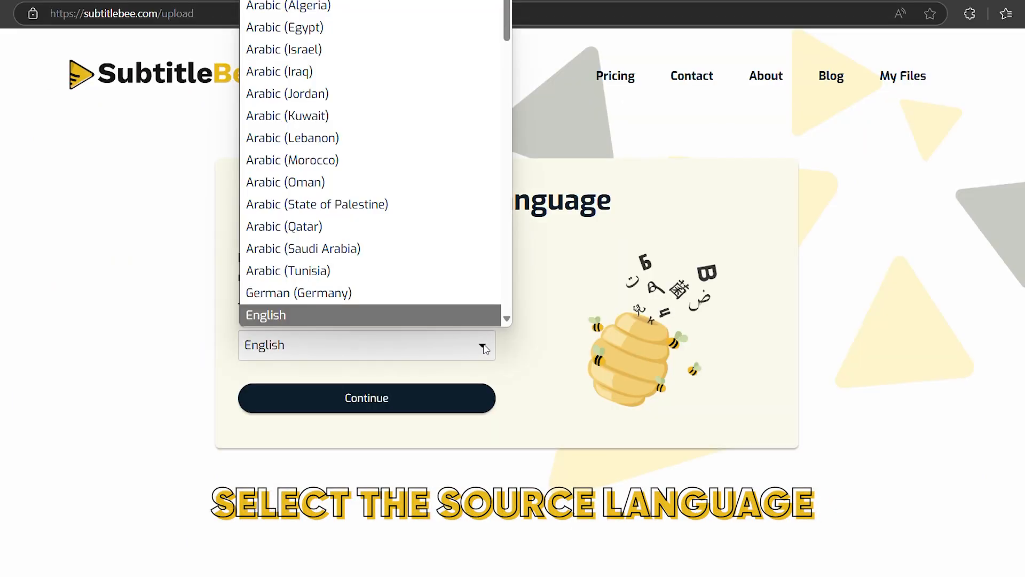
pyautogui.moveTo(462, 292)
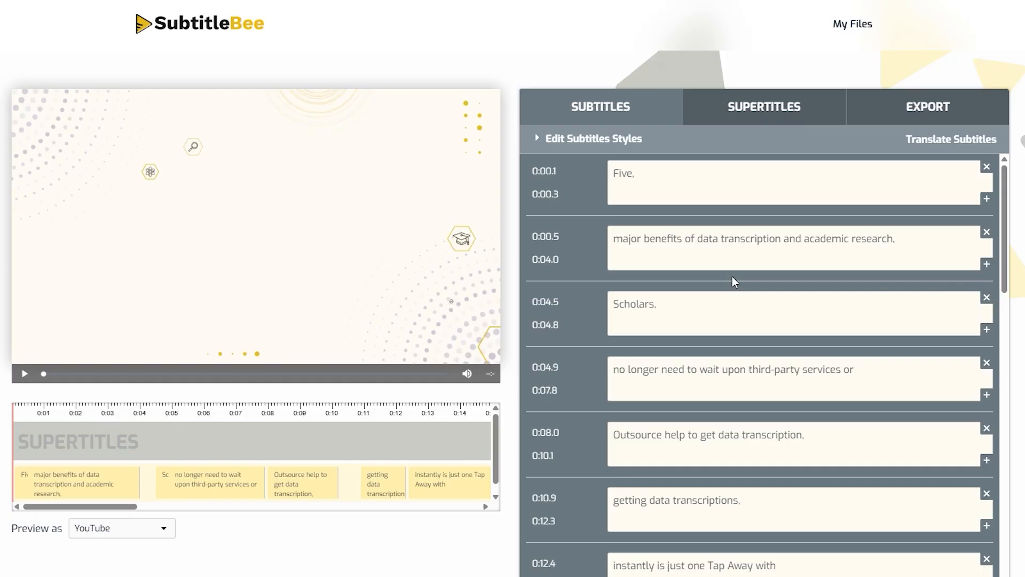
# Step: Change the caption to read 'Outsource help to get data transcription!' after reviewing playback
pyautogui.click(23, 373)
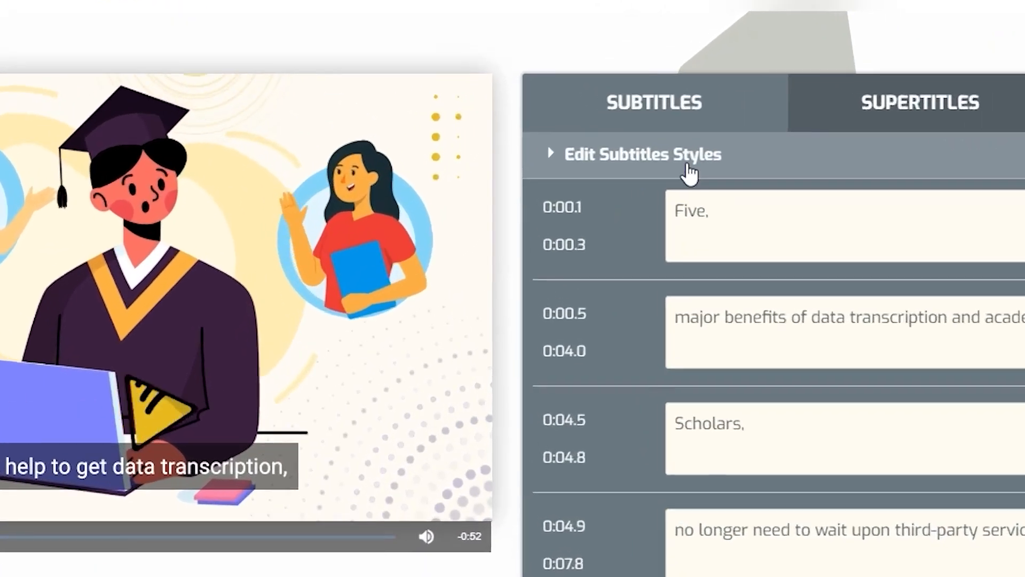
pyautogui.click(642, 154)
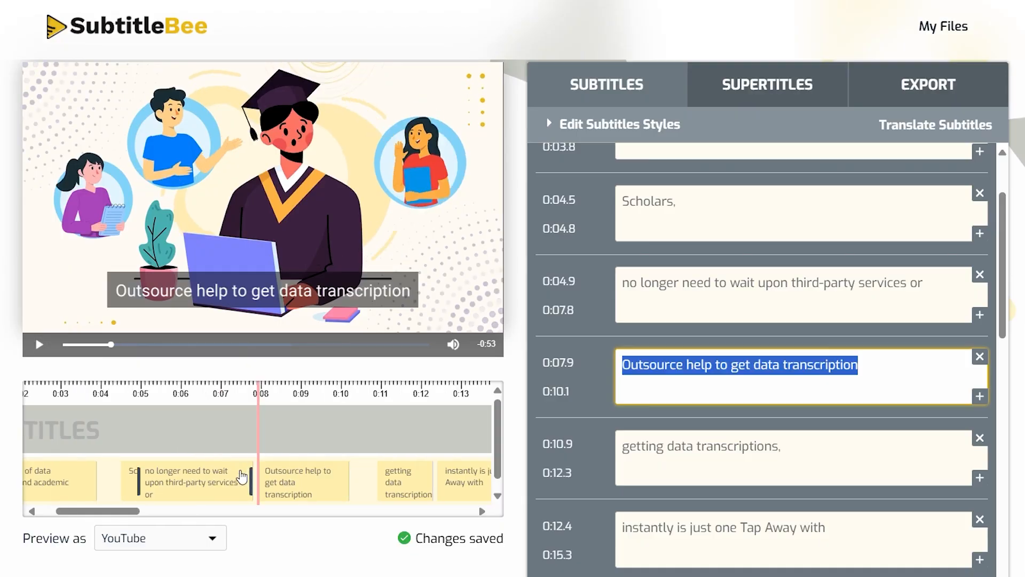
pyautogui.write('!')
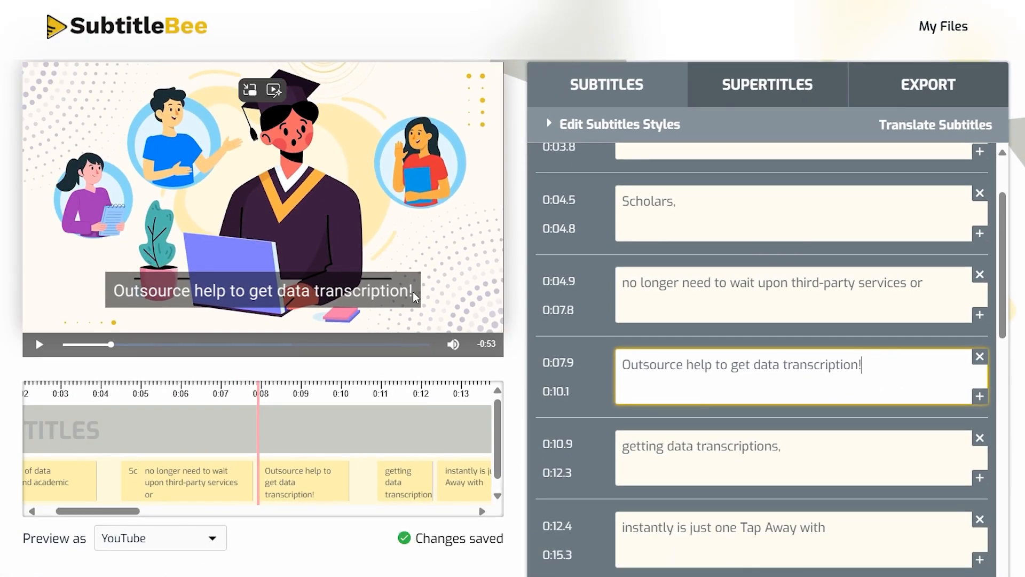
pyautogui.moveTo(370, 456)
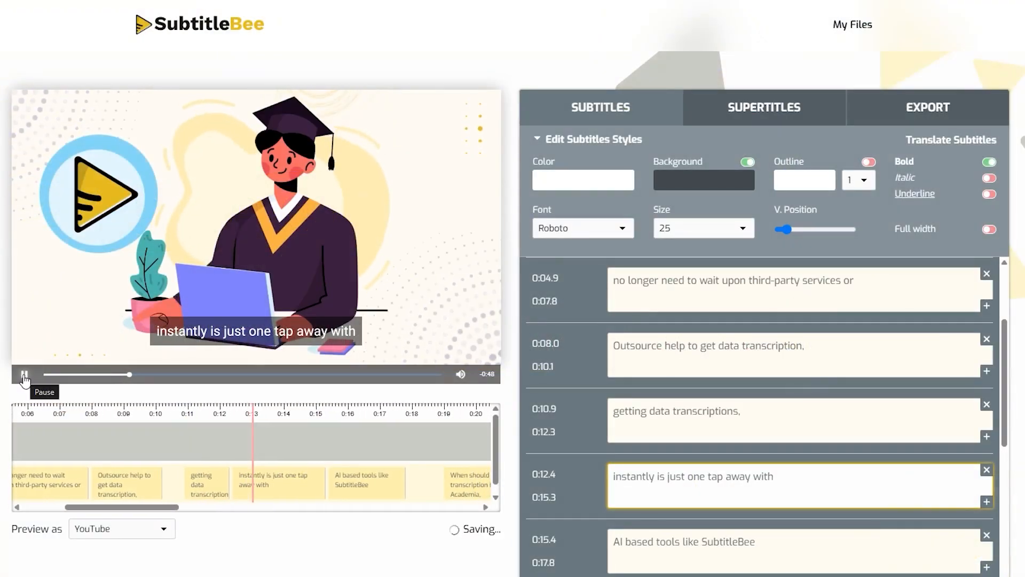
# Step: Add a Japanese translation of the finished English subtitles
pyautogui.click(950, 138)
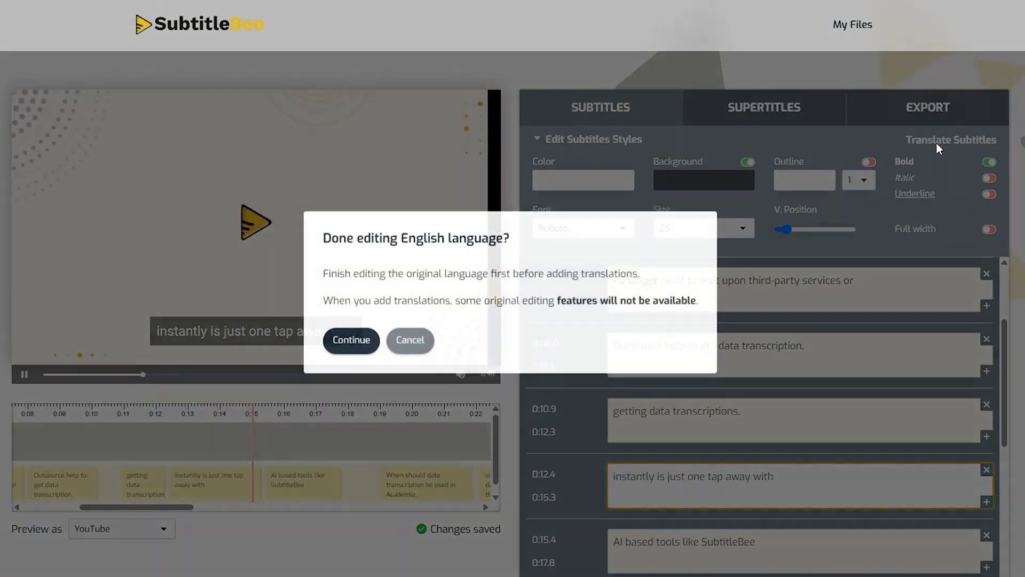
pyautogui.click(350, 339)
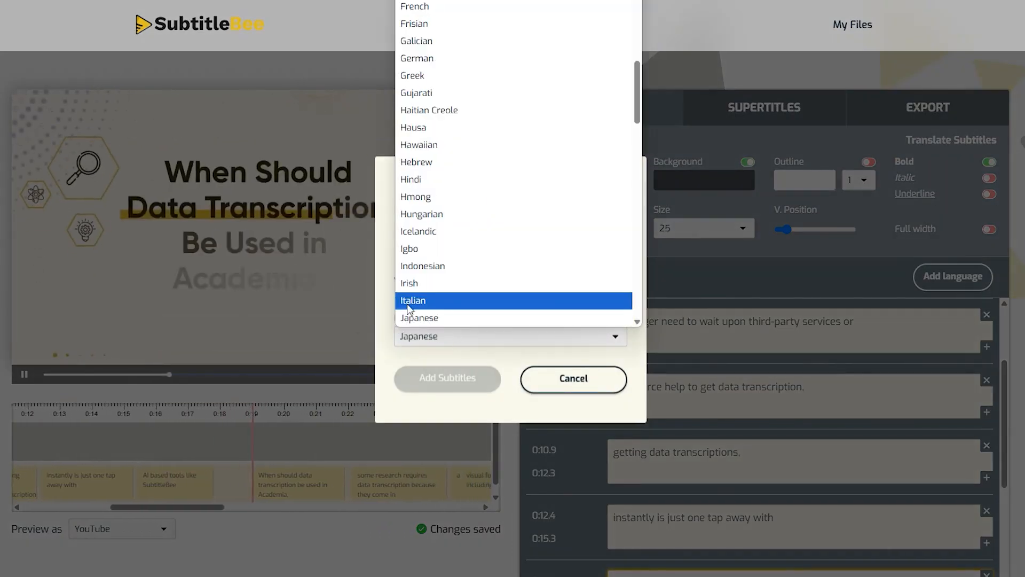
pyautogui.click(446, 379)
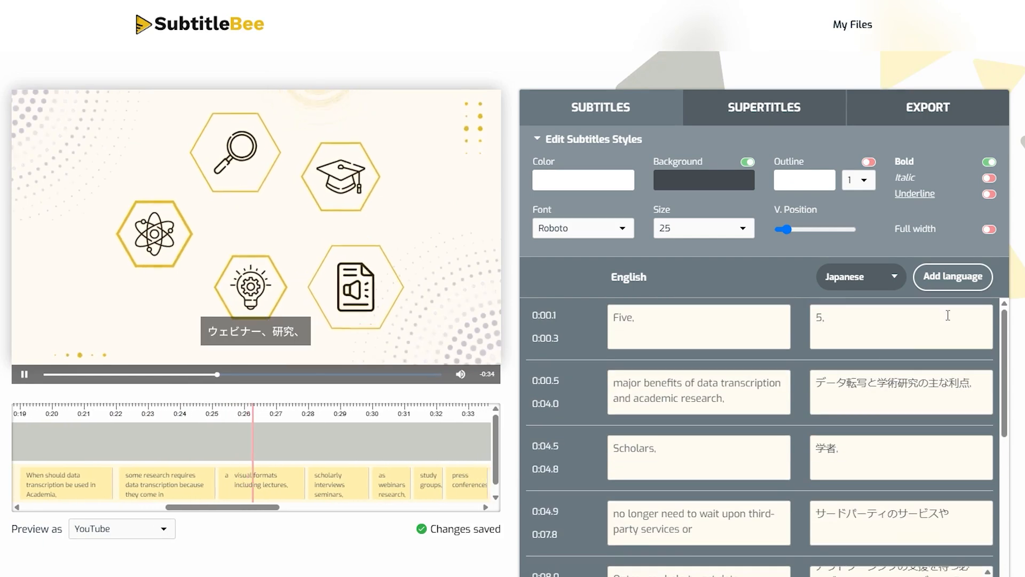
# Step: Add a German translation as a second subtitle language
pyautogui.click(952, 276)
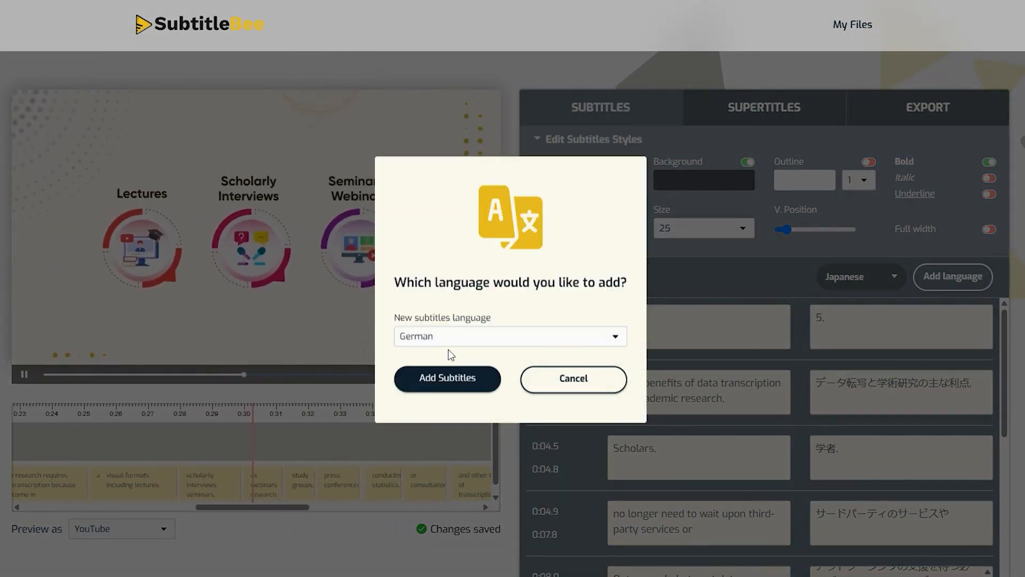
pyautogui.click(446, 378)
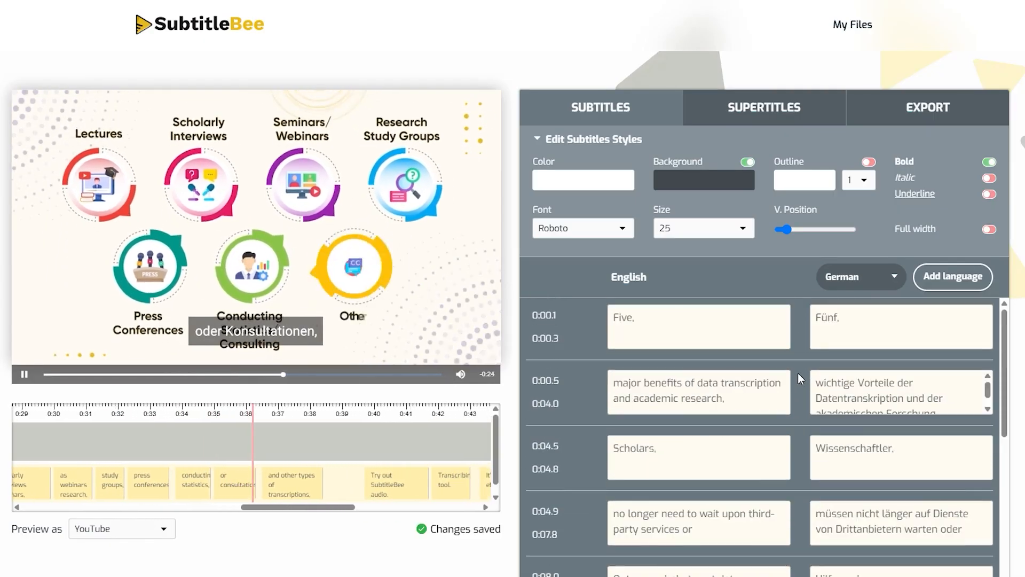
pyautogui.click(763, 107)
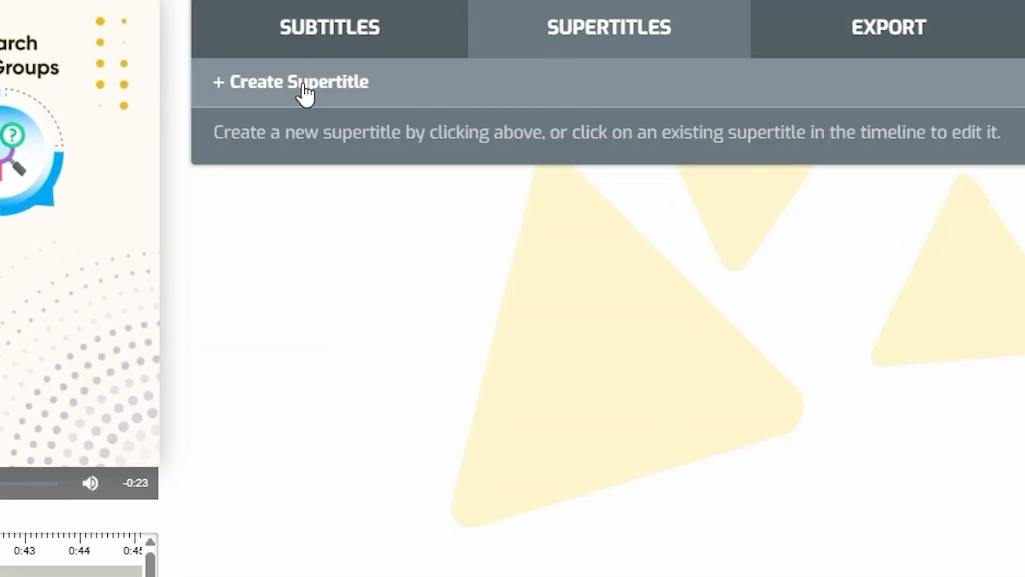
# Step: Create an 'Explainer Video' supertitle and position it at the top of the video
pyautogui.click(295, 82)
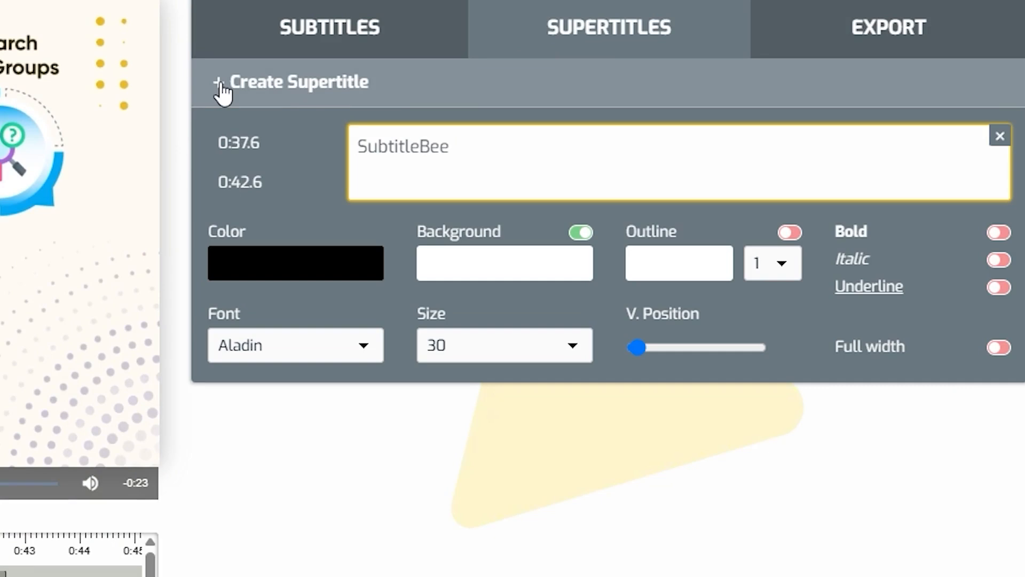
pyautogui.write('Explainer Video')
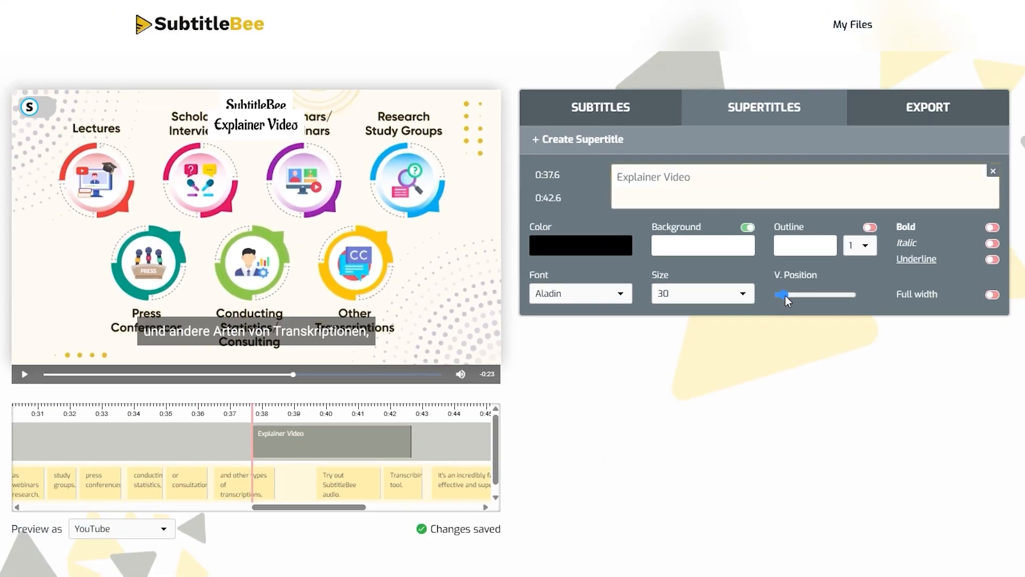
pyautogui.moveTo(778, 294); pyautogui.dragTo(791, 295)
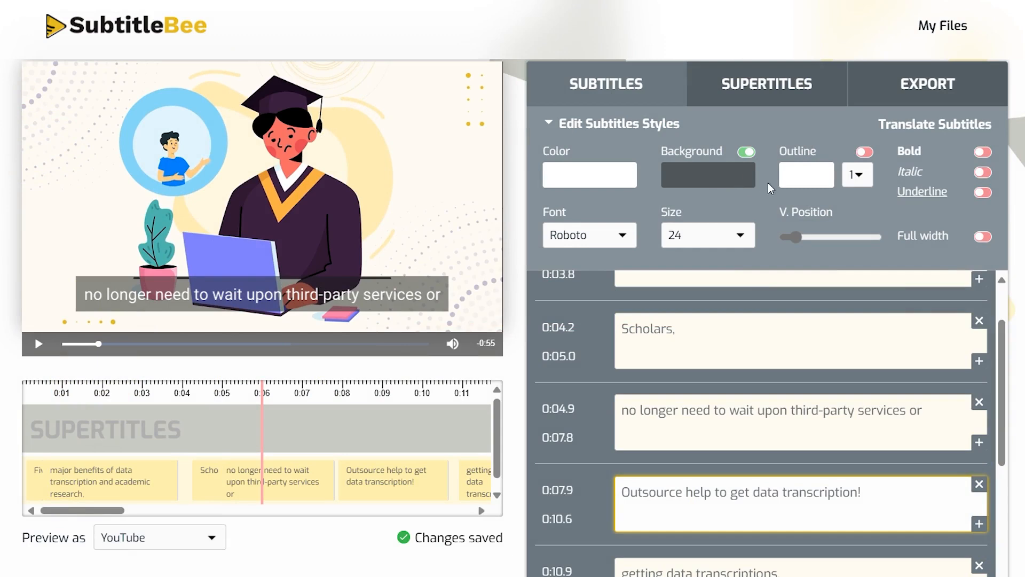
# Step: Set the subtitle text colour to dark red and move the subtitles higher on the video
pyautogui.click(708, 174)
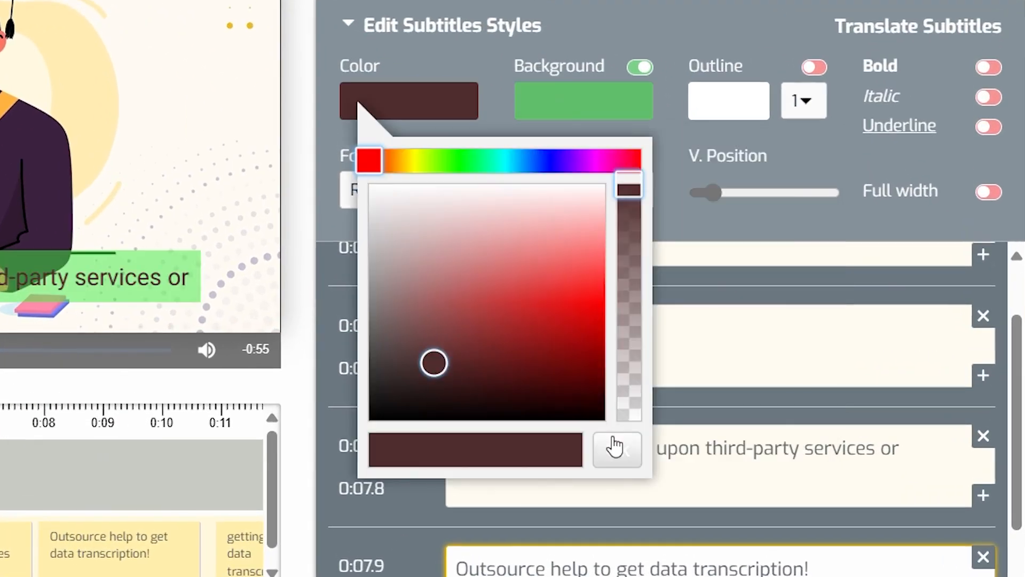
pyautogui.click(616, 447)
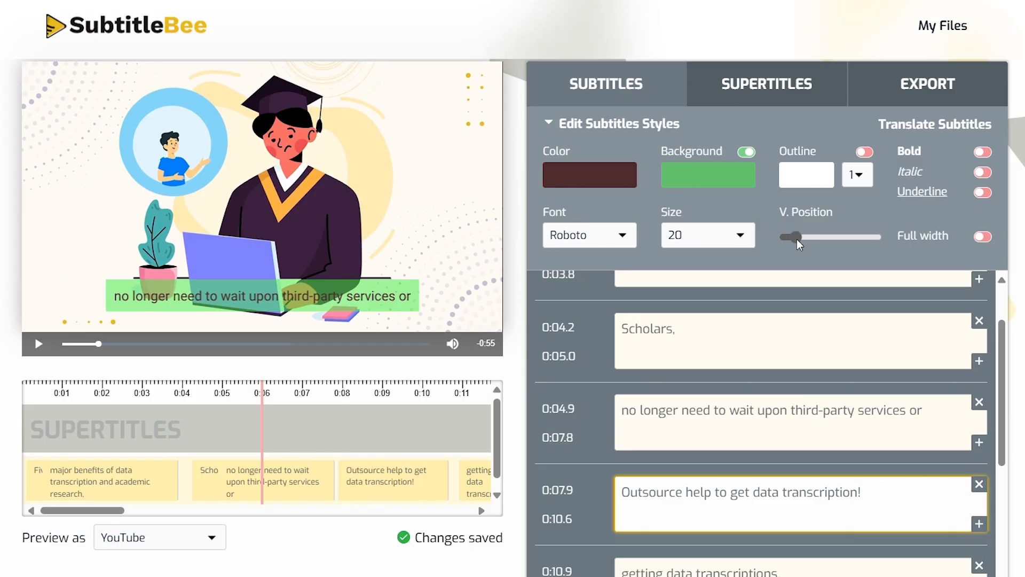
pyautogui.moveTo(788, 237); pyautogui.dragTo(814, 237)
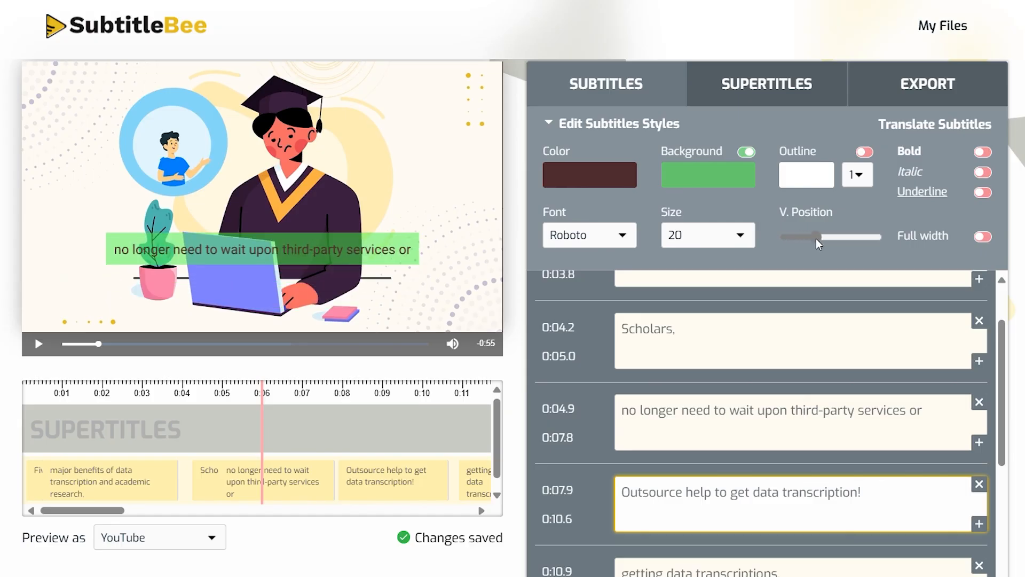
pyautogui.moveTo(811, 237); pyautogui.dragTo(844, 237)
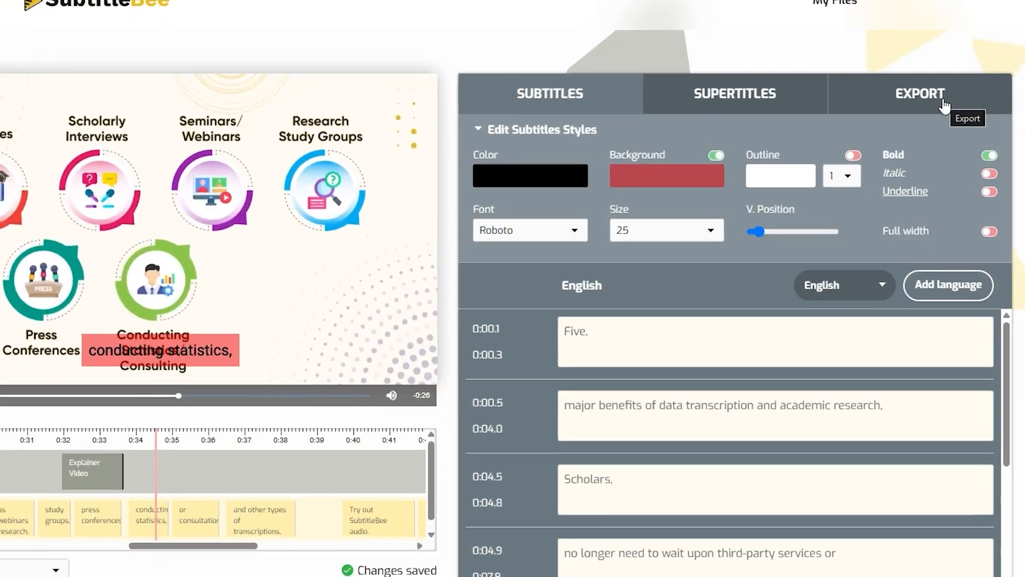
# Step: Export the project with German subtitles as a YouTube mp4 at Highest quality
pyautogui.click(920, 94)
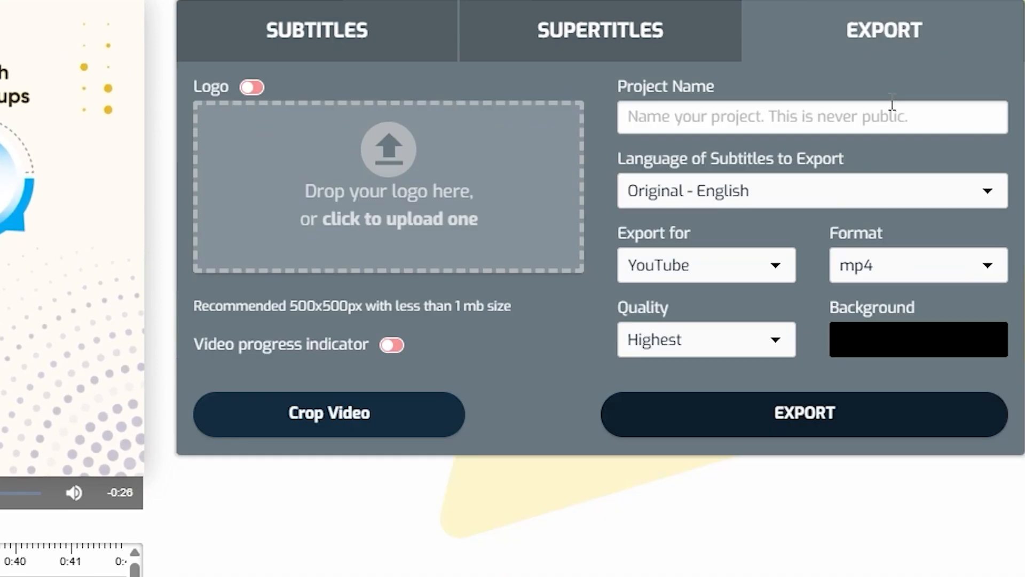
pyautogui.click(810, 190)
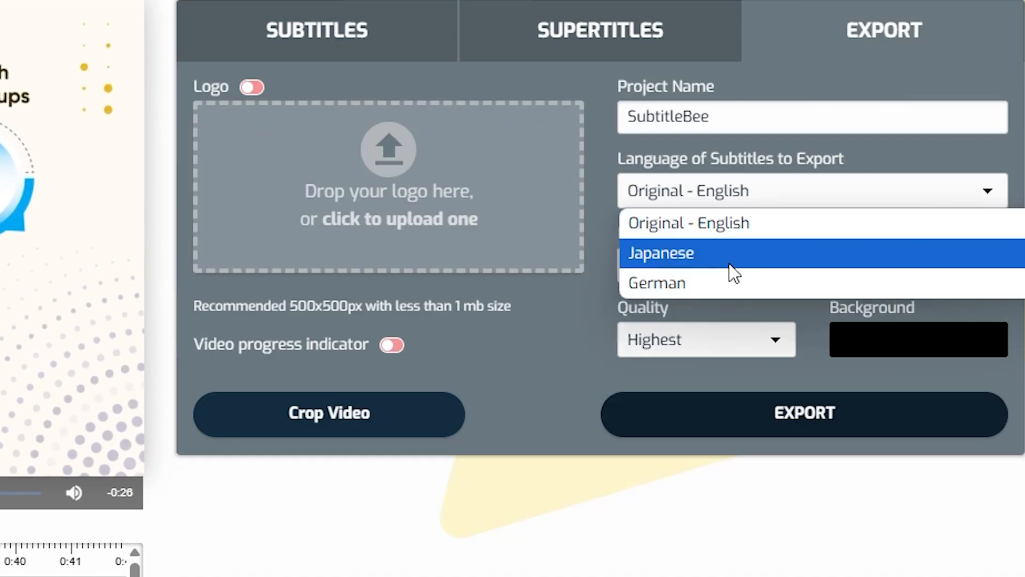
pyautogui.click(656, 282)
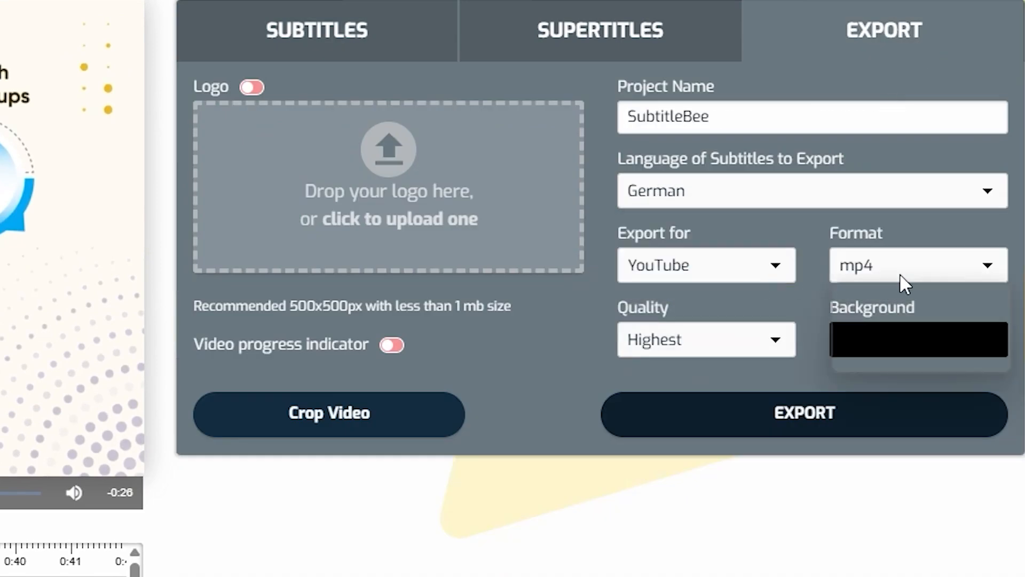
pyautogui.click(916, 265)
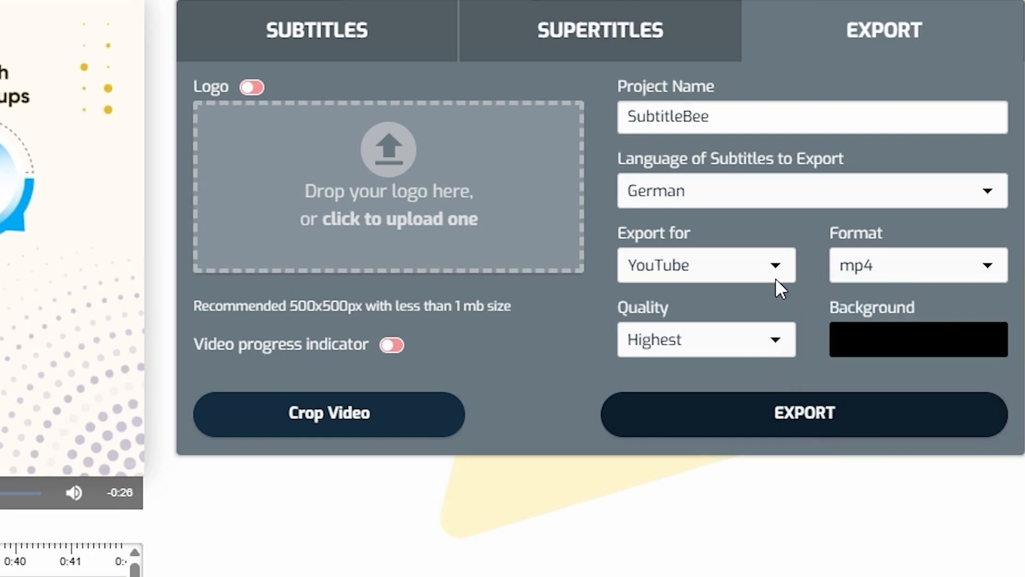
pyautogui.moveTo(715, 546)
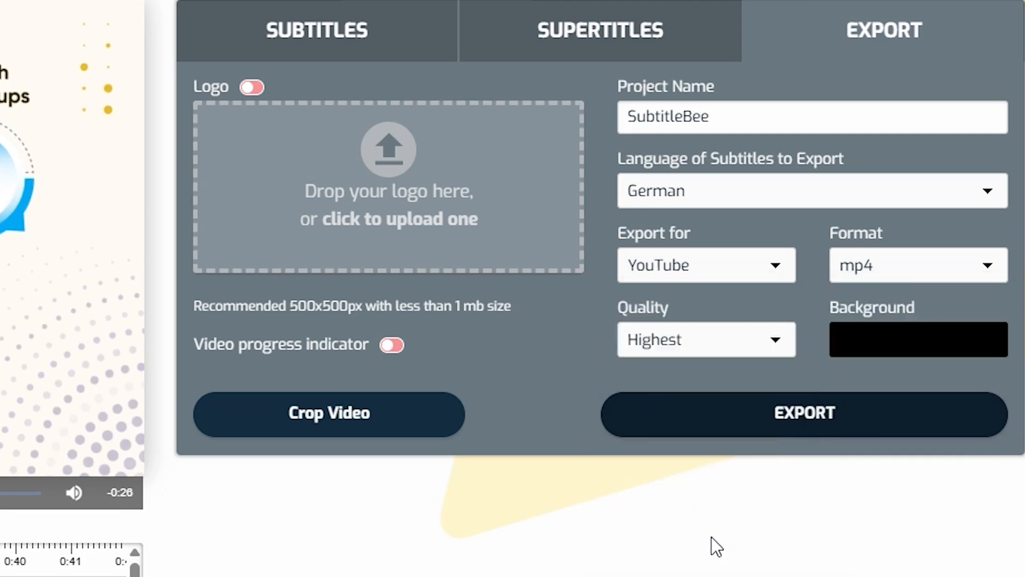
pyautogui.click(705, 338)
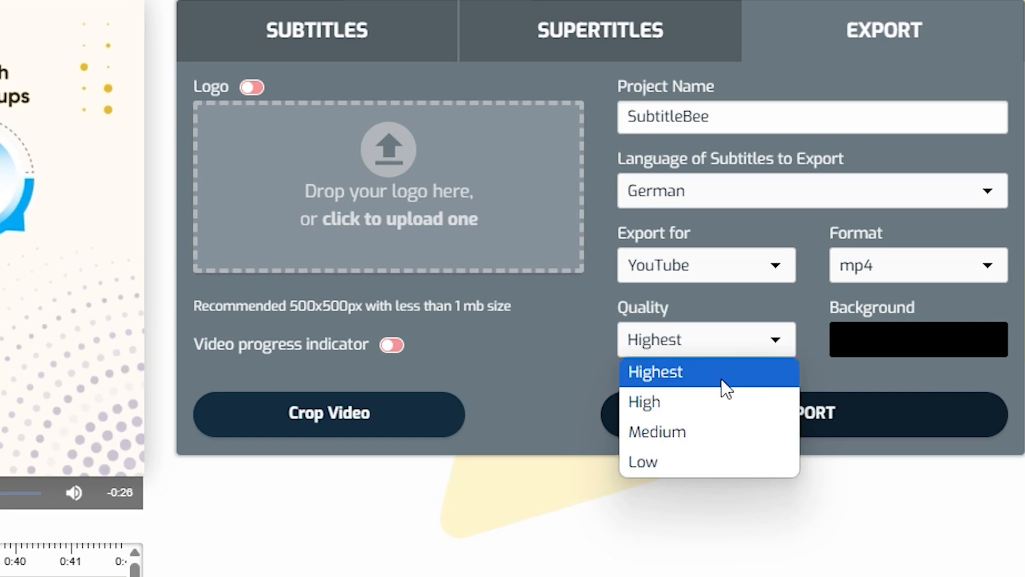
pyautogui.click(655, 371)
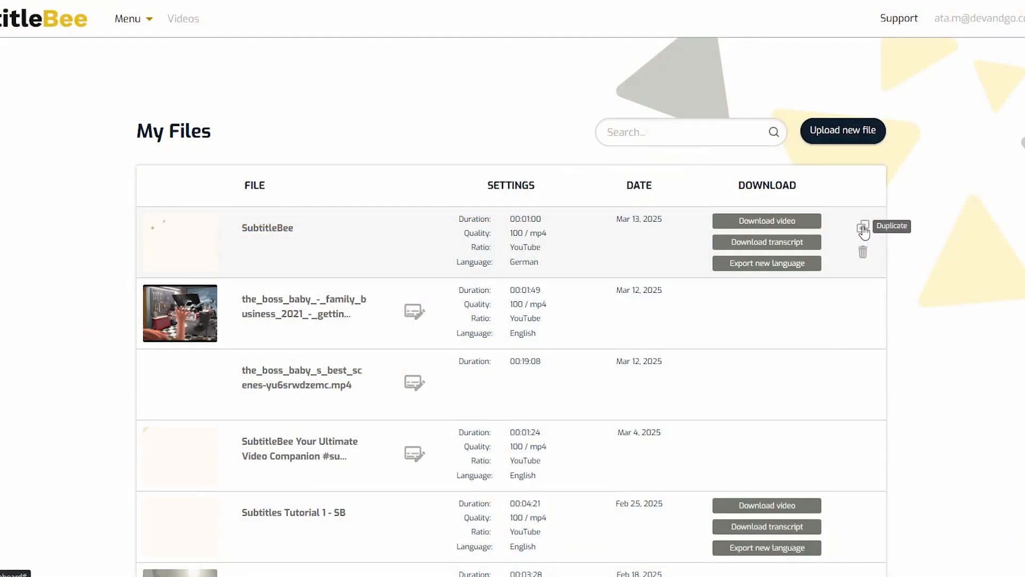
# Step: Duplicate the German SubtitleBee video and add a Spanish translation to the copy
pyautogui.click(863, 227)
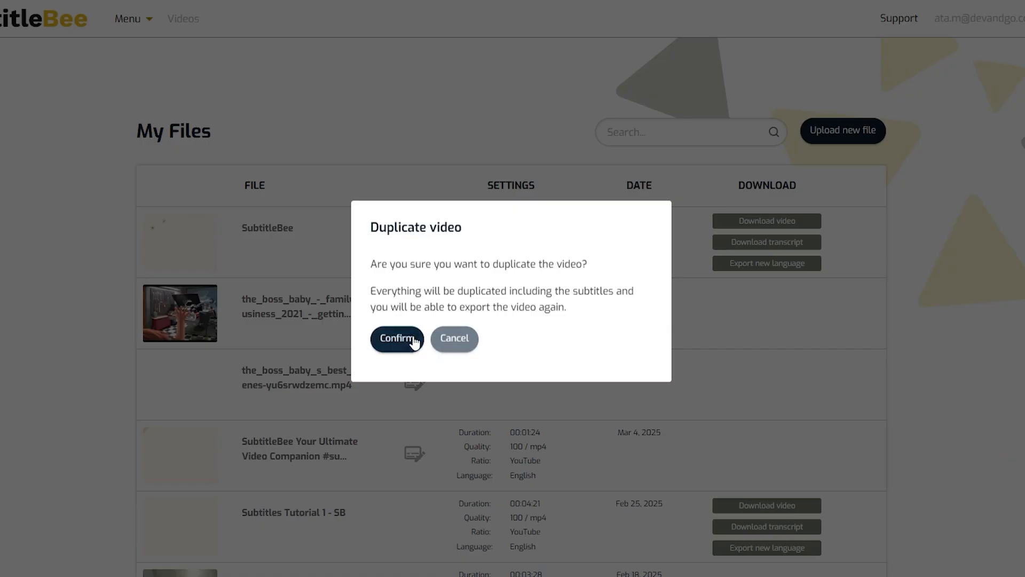
pyautogui.click(397, 339)
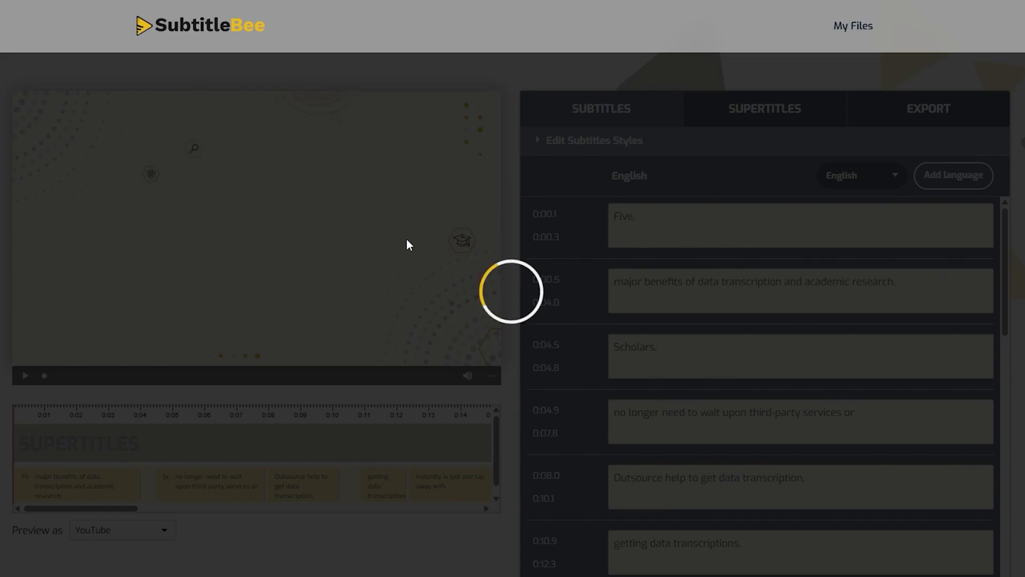
pyautogui.click(953, 175)
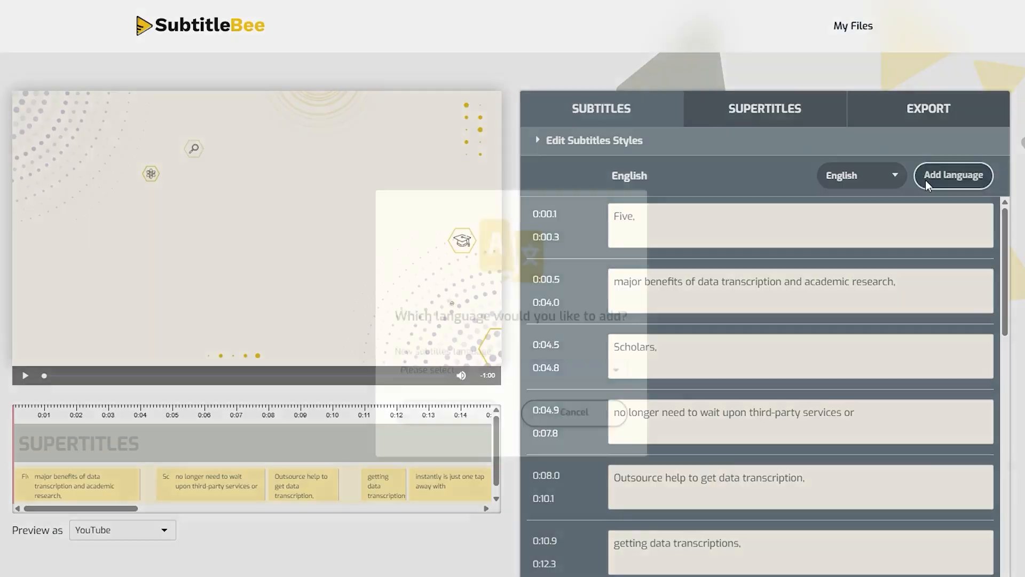
pyautogui.click(511, 336)
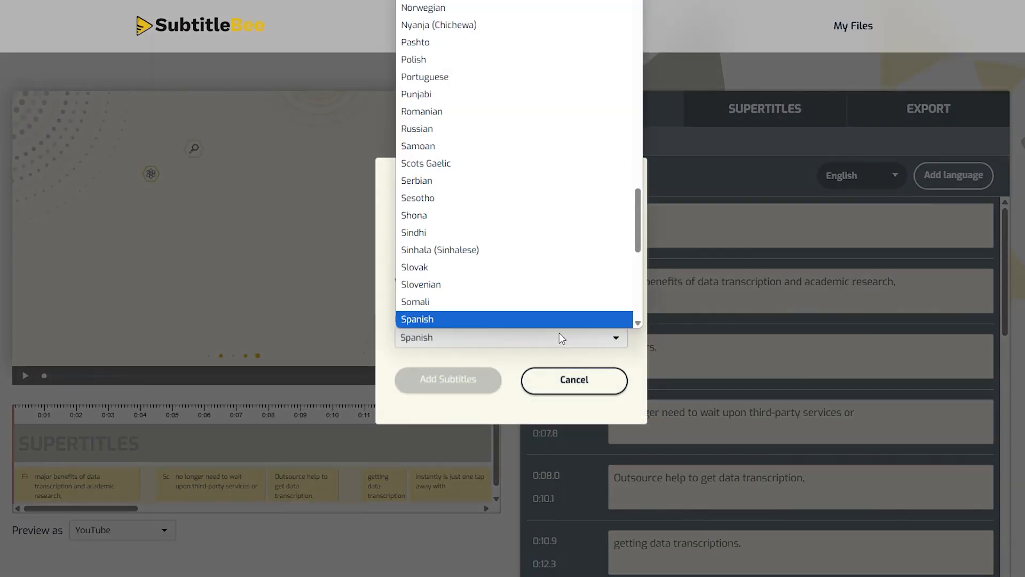
pyautogui.click(448, 379)
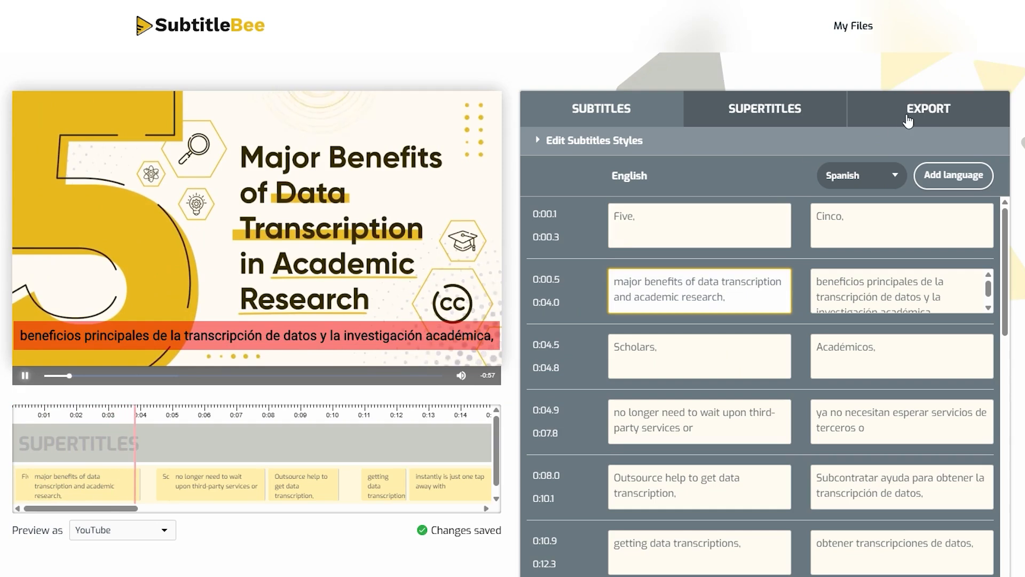
# Step: Export the duplicated video with Spanish subtitles
pyautogui.click(928, 109)
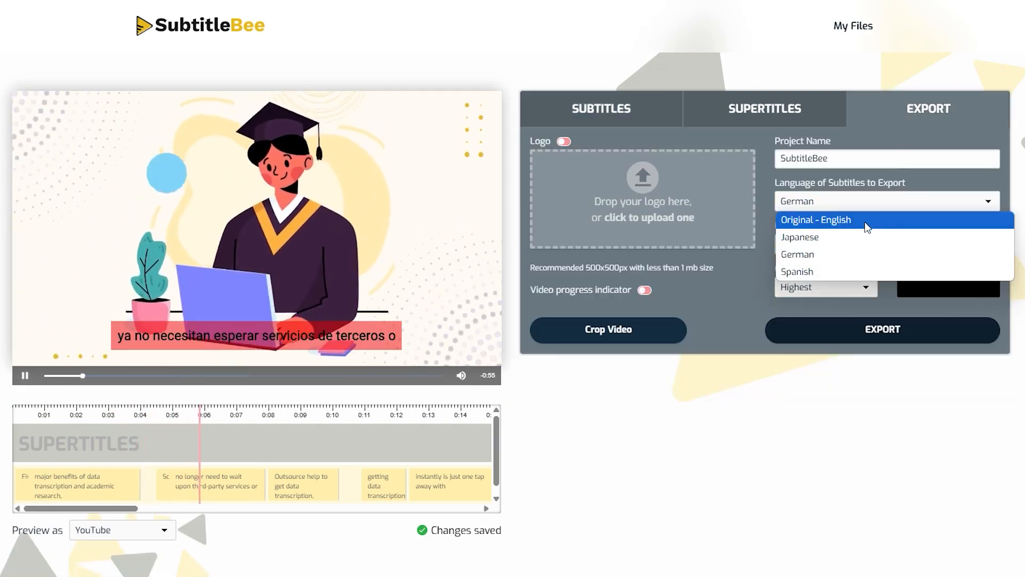
pyautogui.click(797, 271)
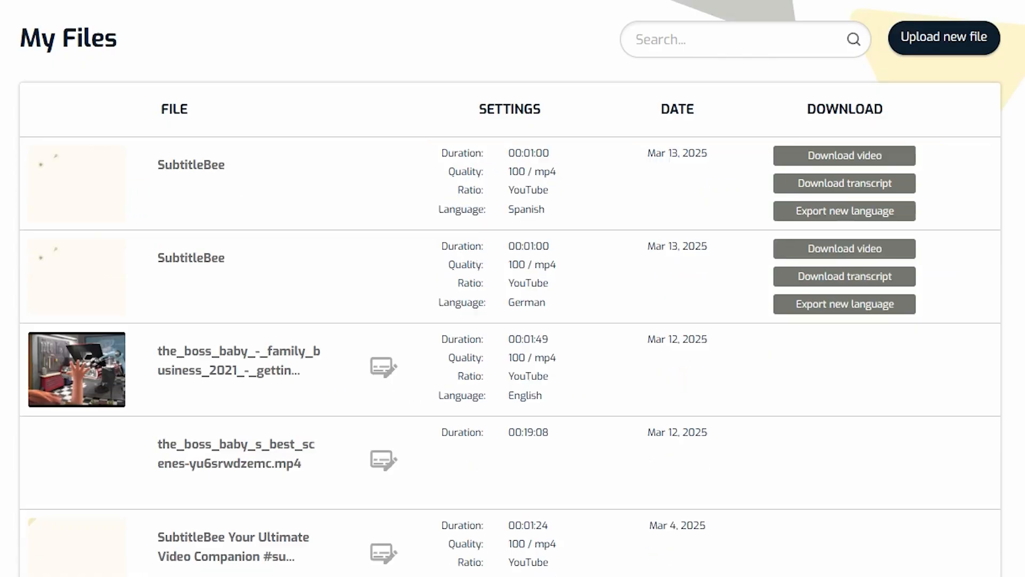
pyautogui.moveTo(843, 183)
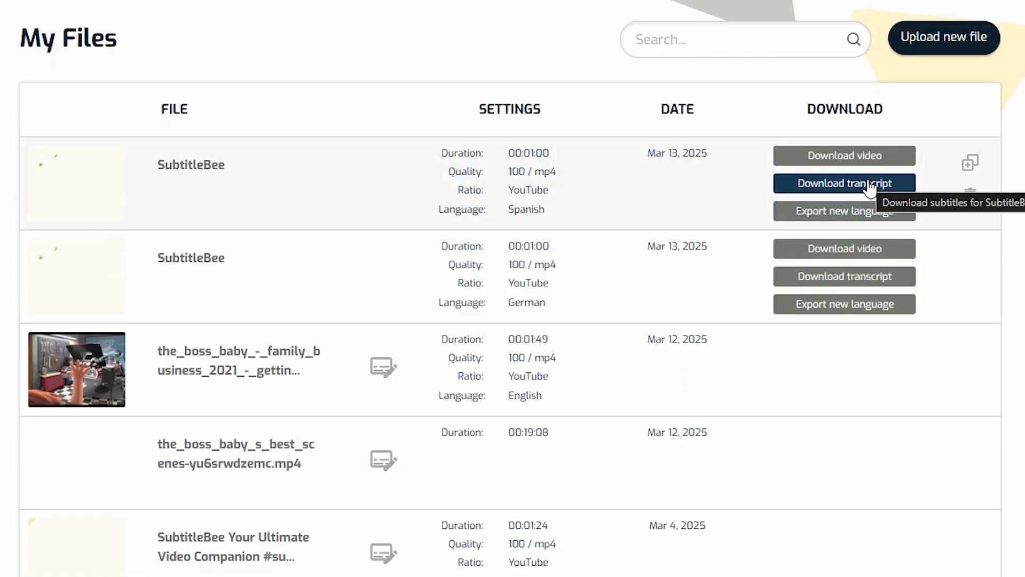
# Step: Download the Spanish video's transcript in a chosen format and close the dialog
pyautogui.click(844, 183)
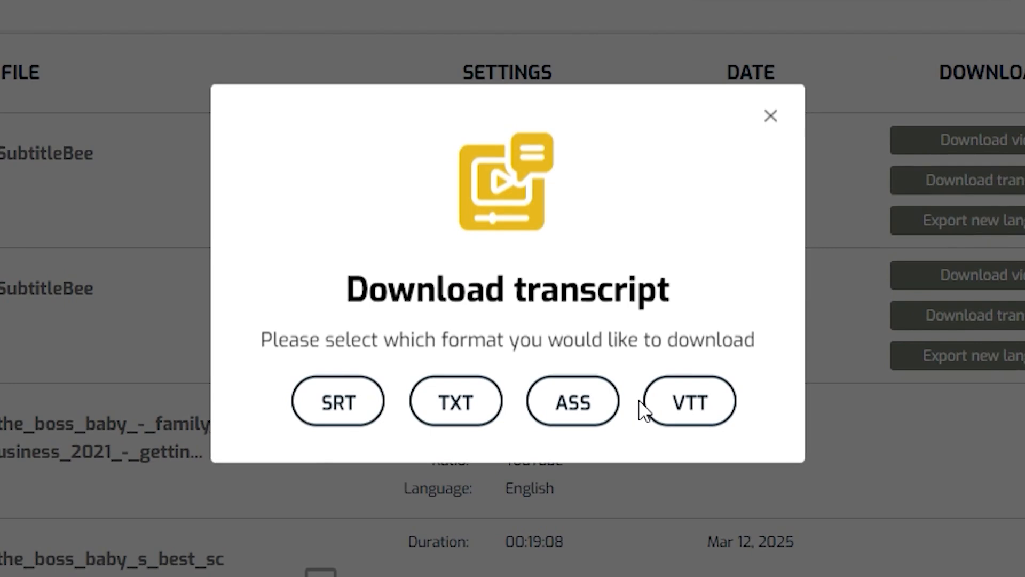
pyautogui.click(338, 401)
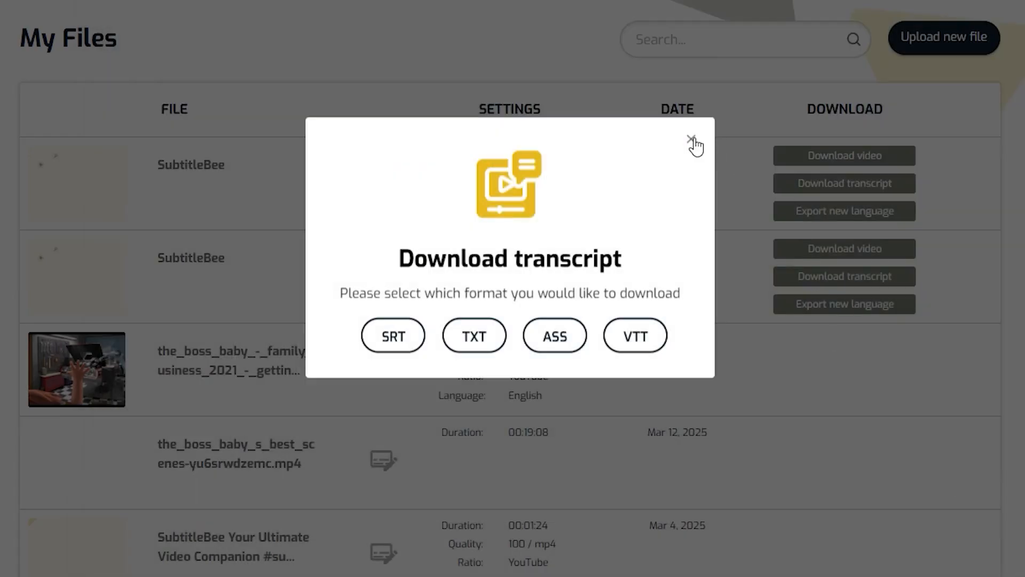
pyautogui.click(691, 140)
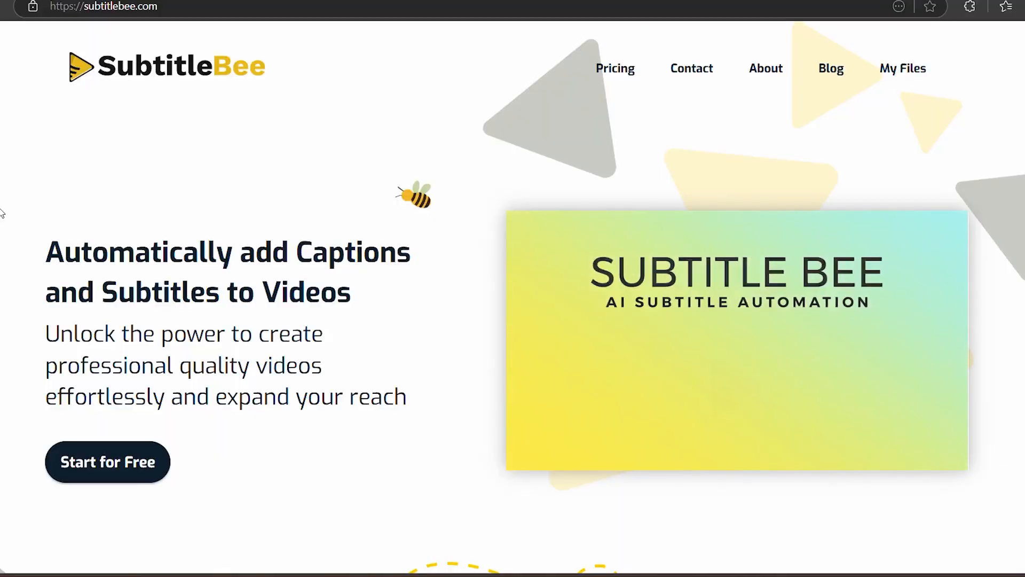